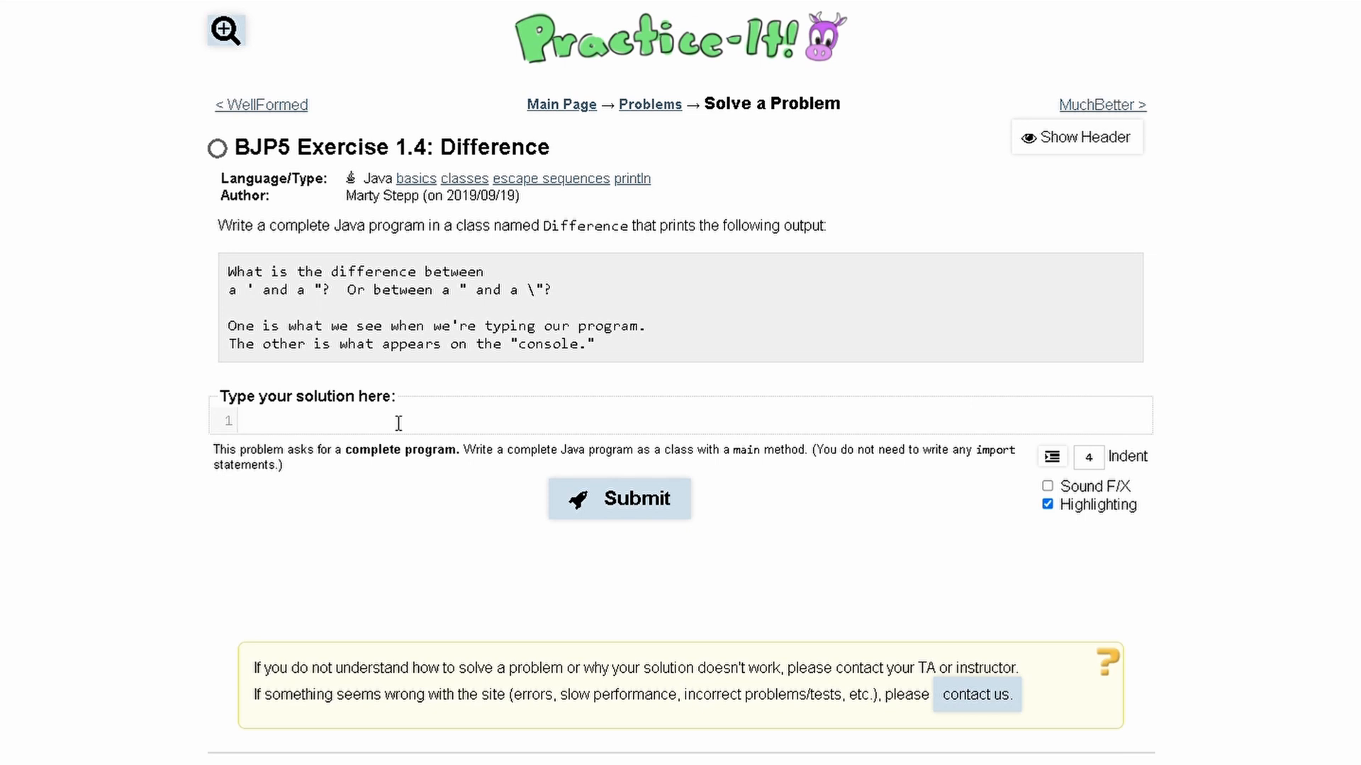
{"action": "mouse_move", "coordinate": [370, 460]}
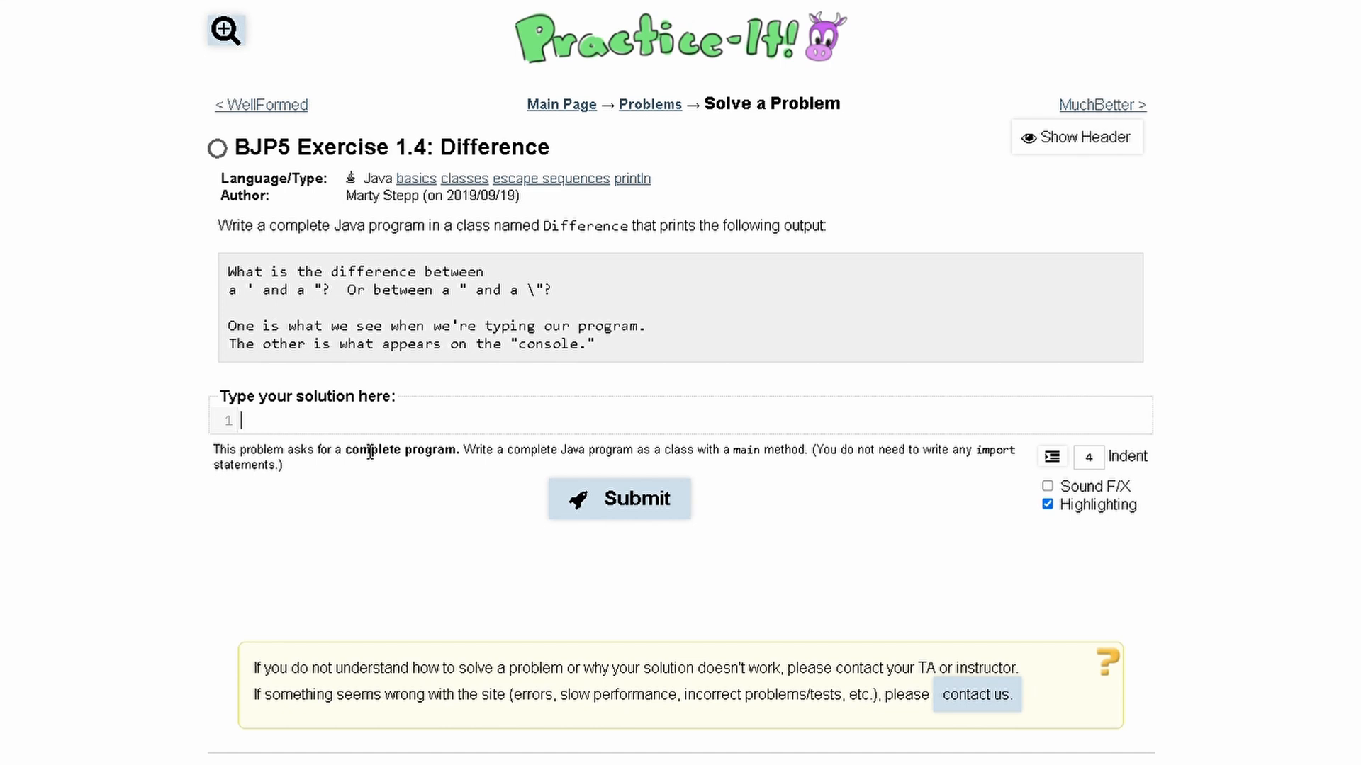
Write the 'public class Difference{' header with the capital-I typo corrected and the body opened
{"action": "type", "text": "public class"}
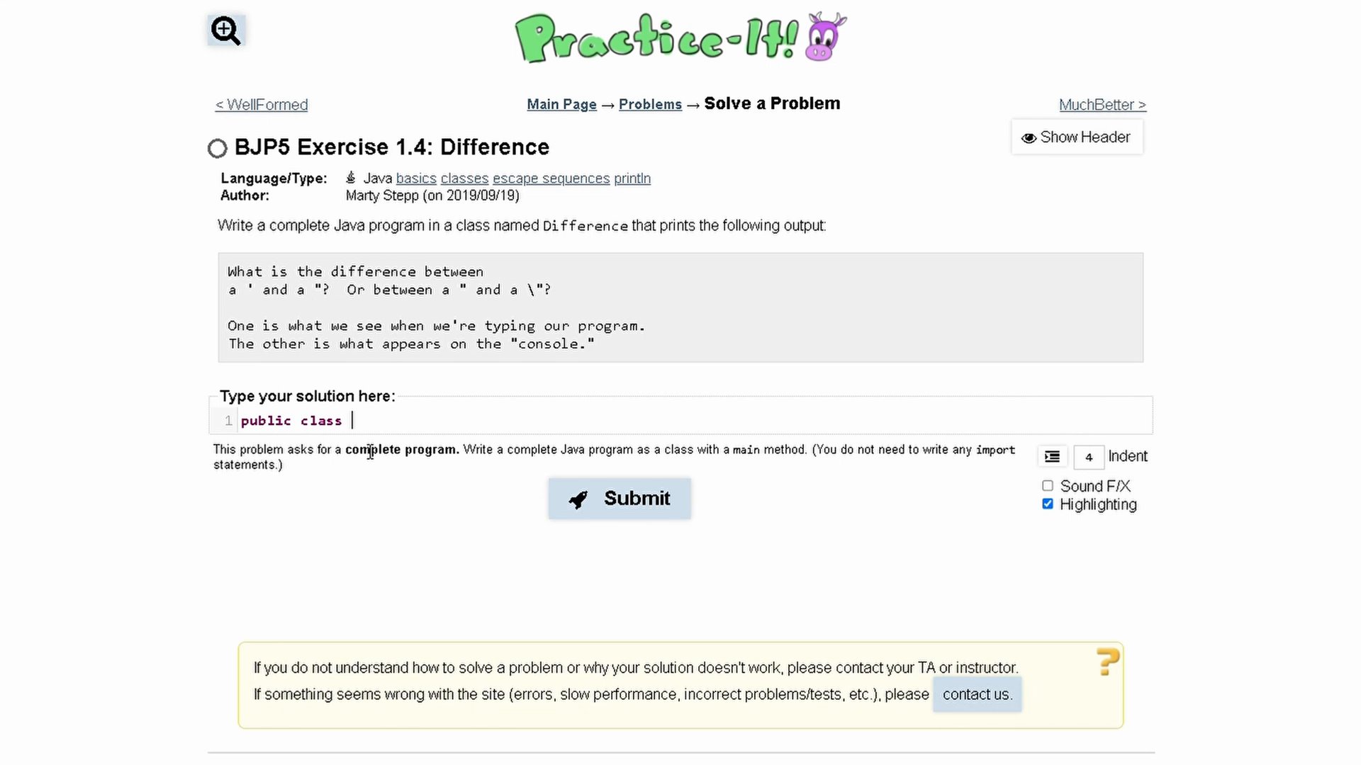
{"action": "type", "text": "DIfference"}
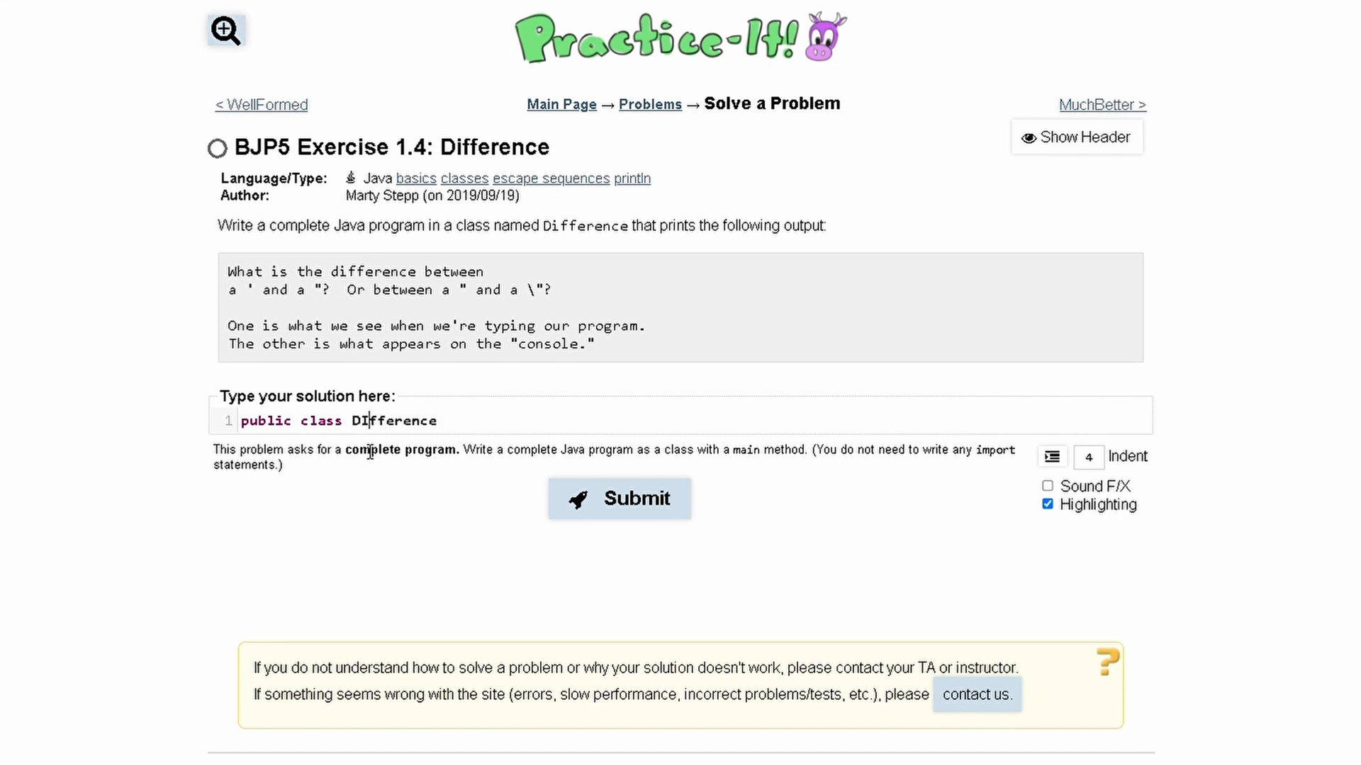
{"action": "key", "text": "Backspace"}
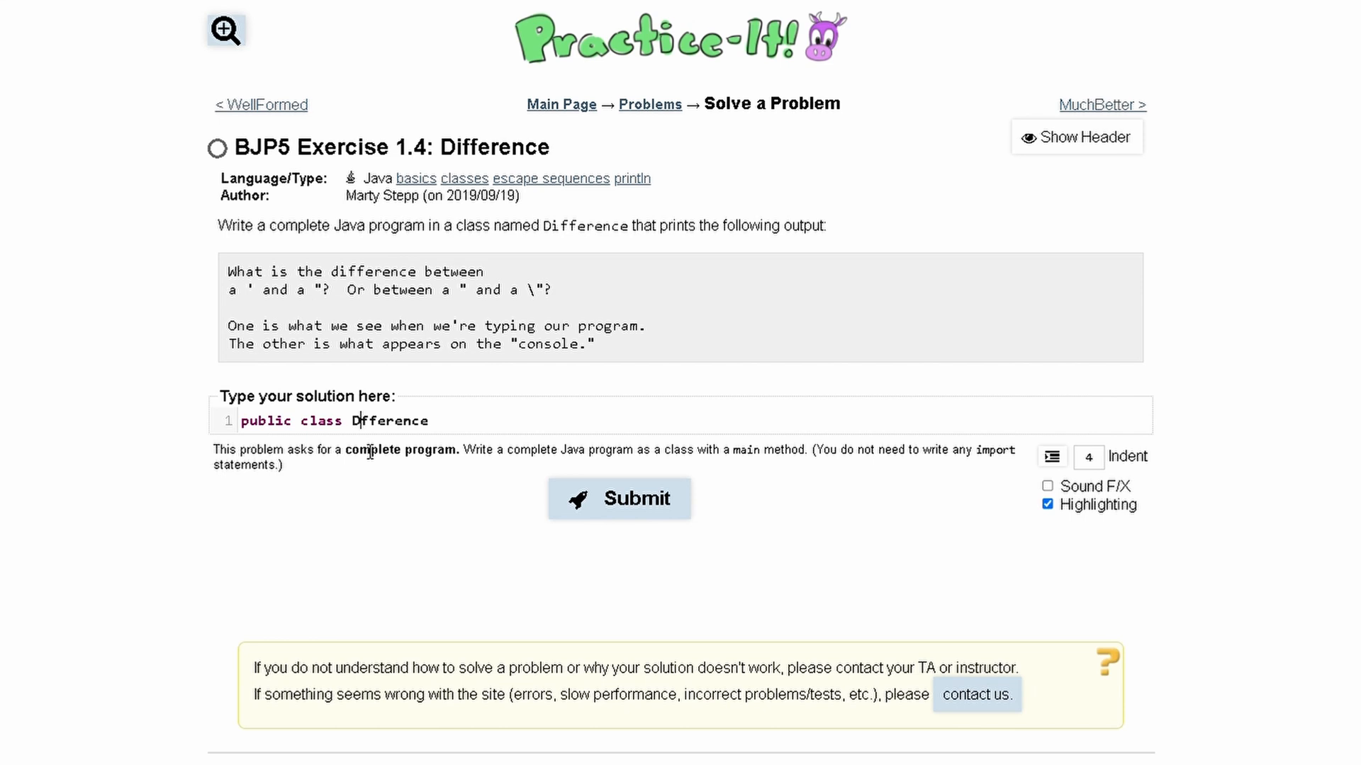
{"action": "type", "text": "{"}
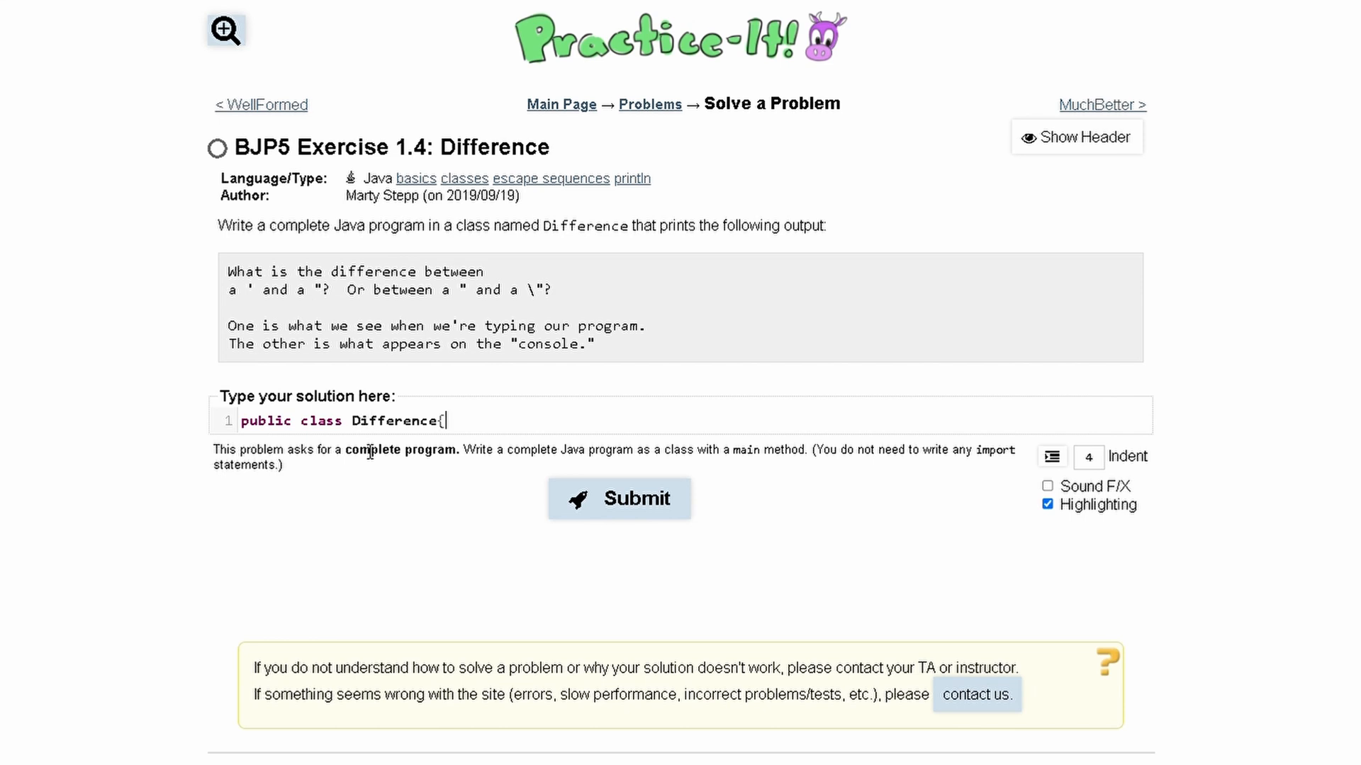
{"action": "key", "text": "Enter"}
{"action": "type", "text": "}"}
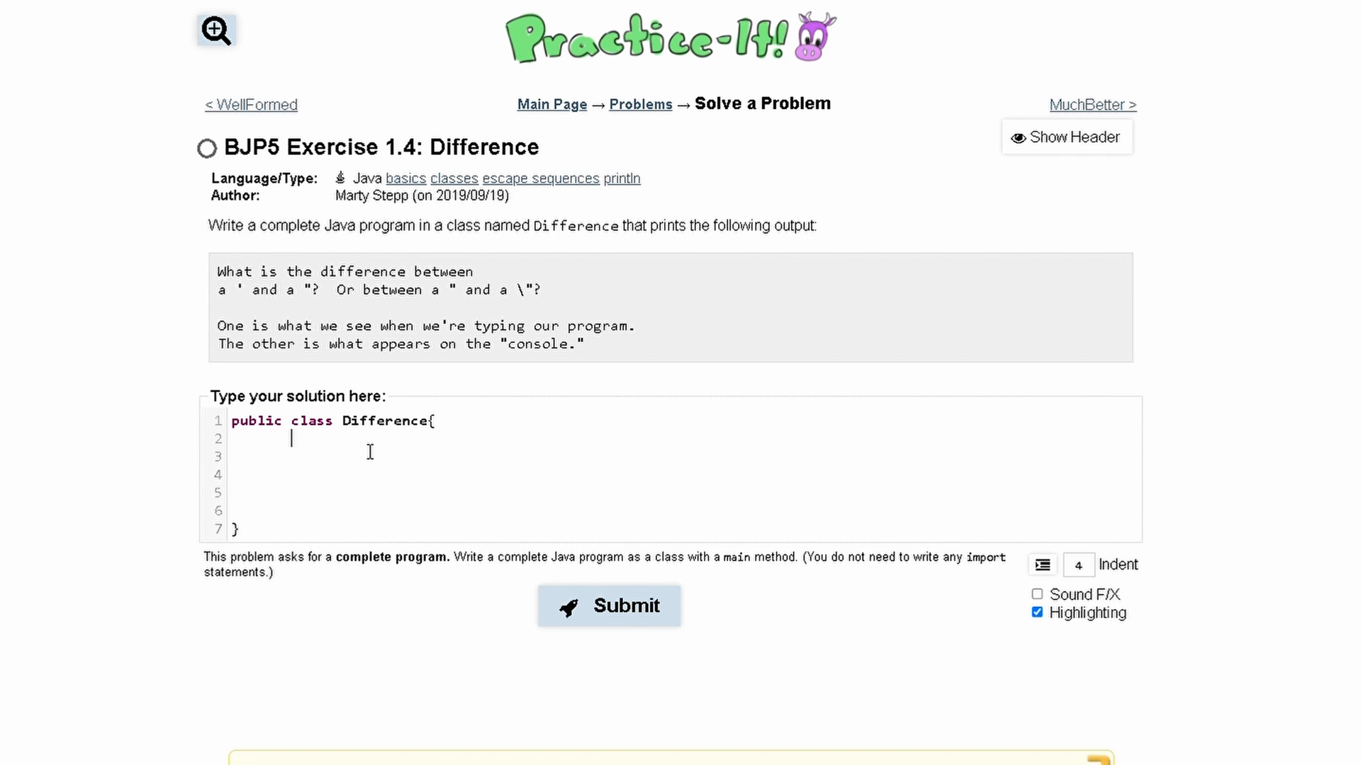
Write 'public static void main(String[] args){' inside the class, removing stray quotes from the parameters
{"action": "type", "text": "public"}
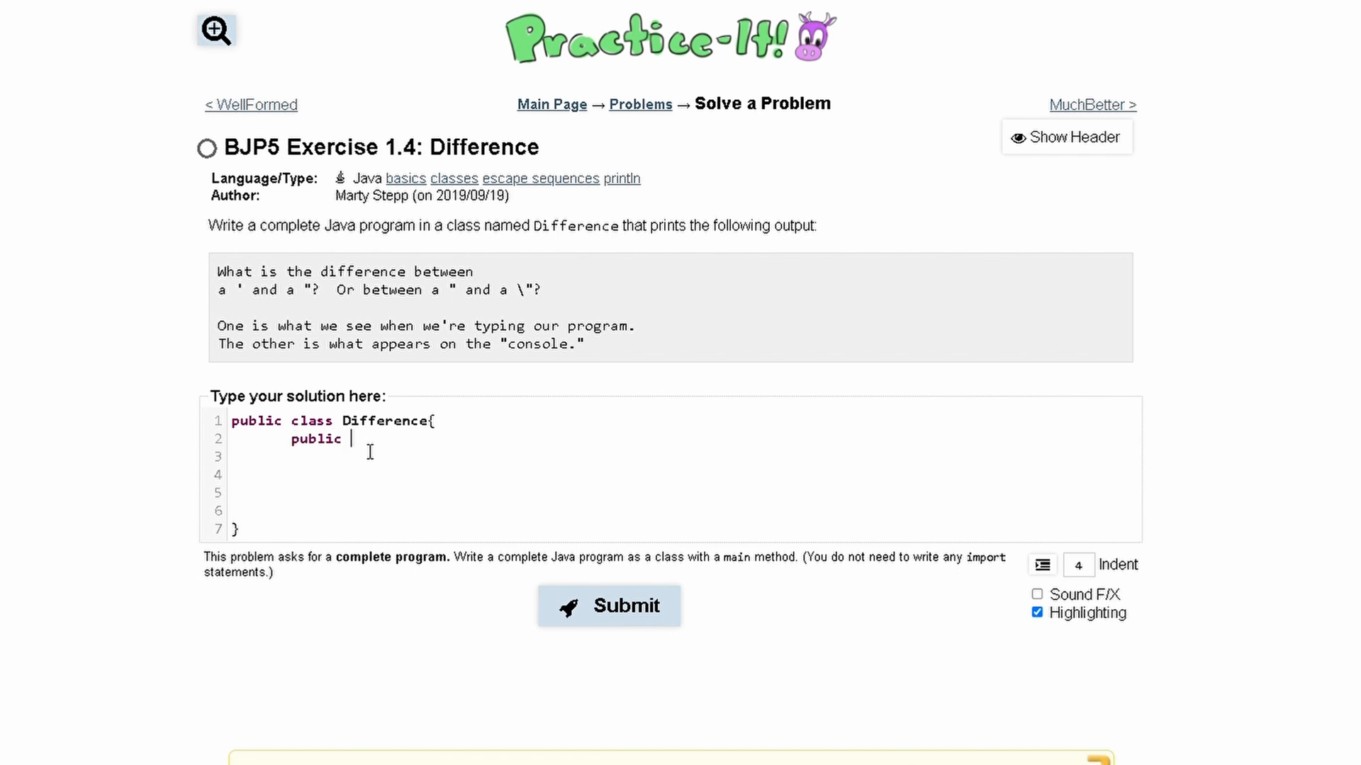
{"action": "type", "text": "static v"}
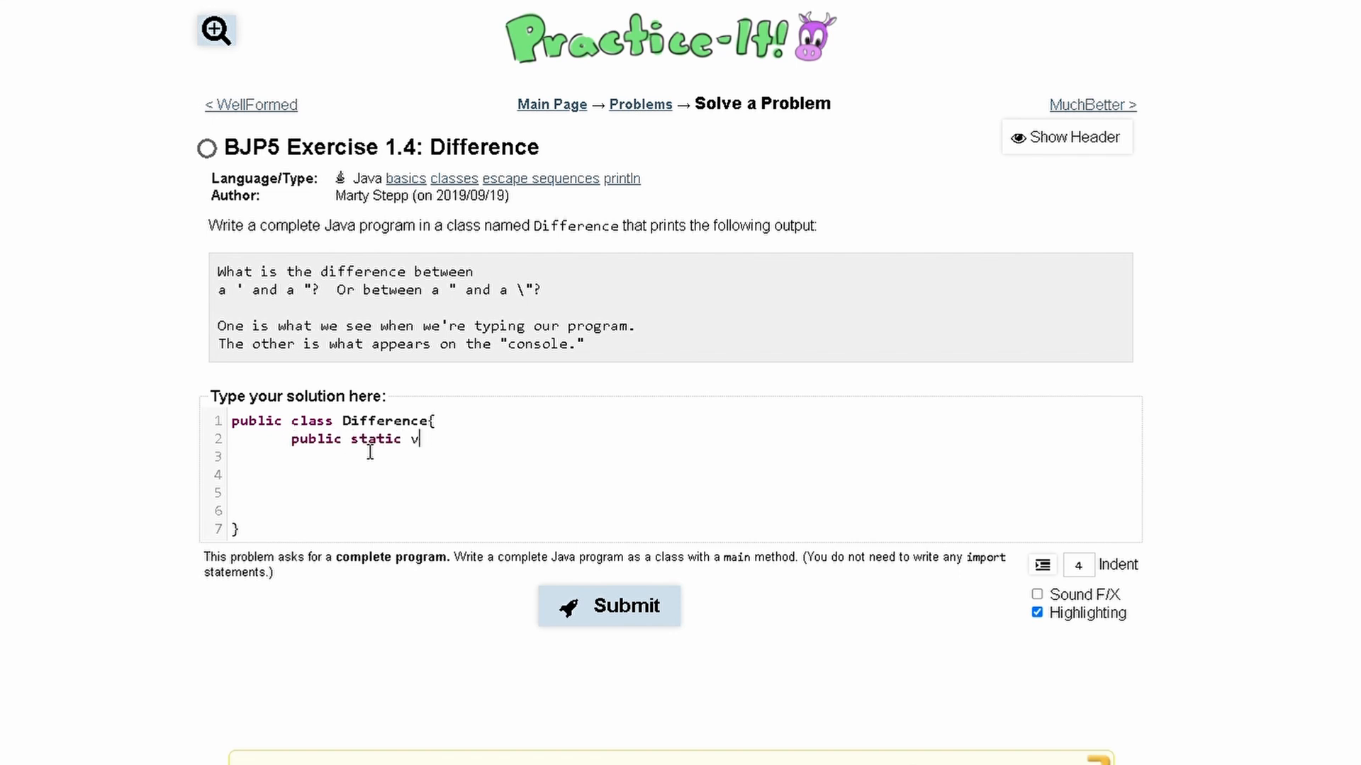
{"action": "type", "text": "oid mai"}
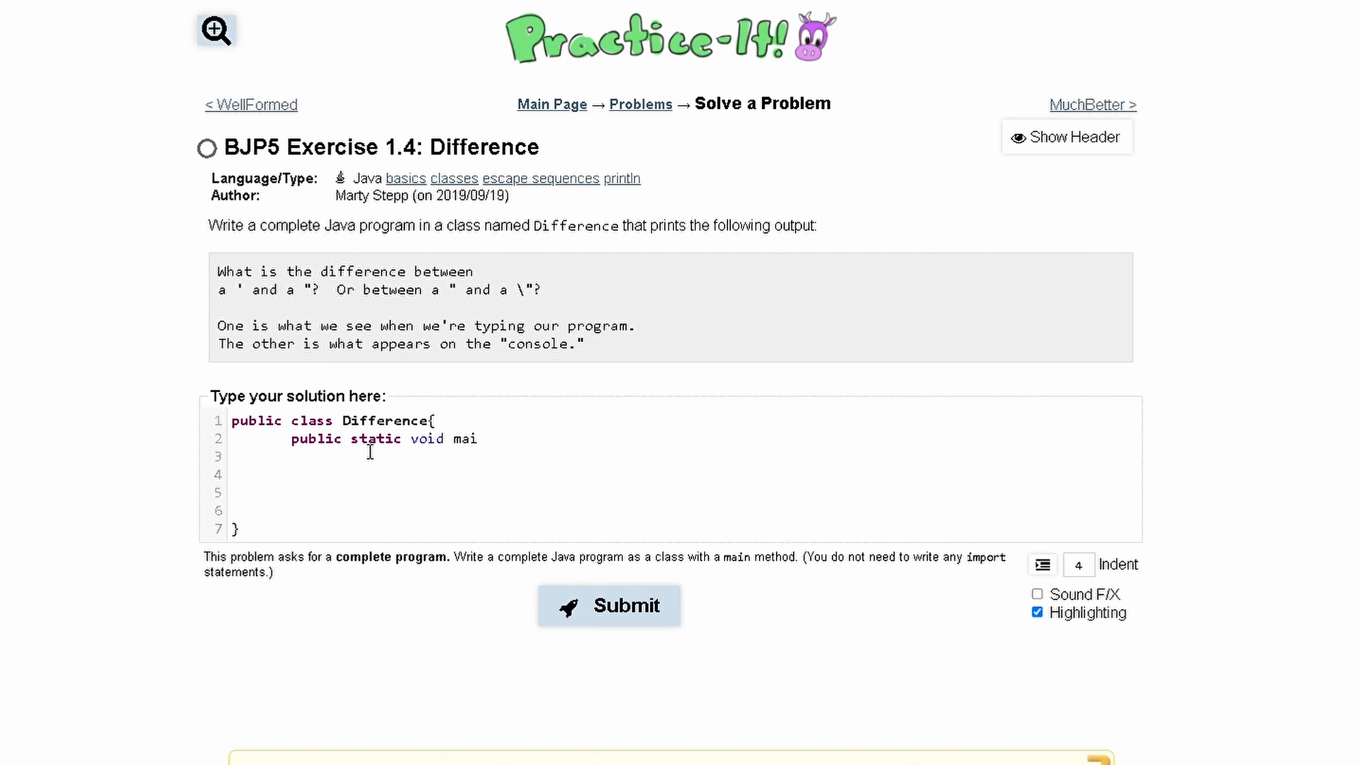
{"action": "type", "text": "n()"}
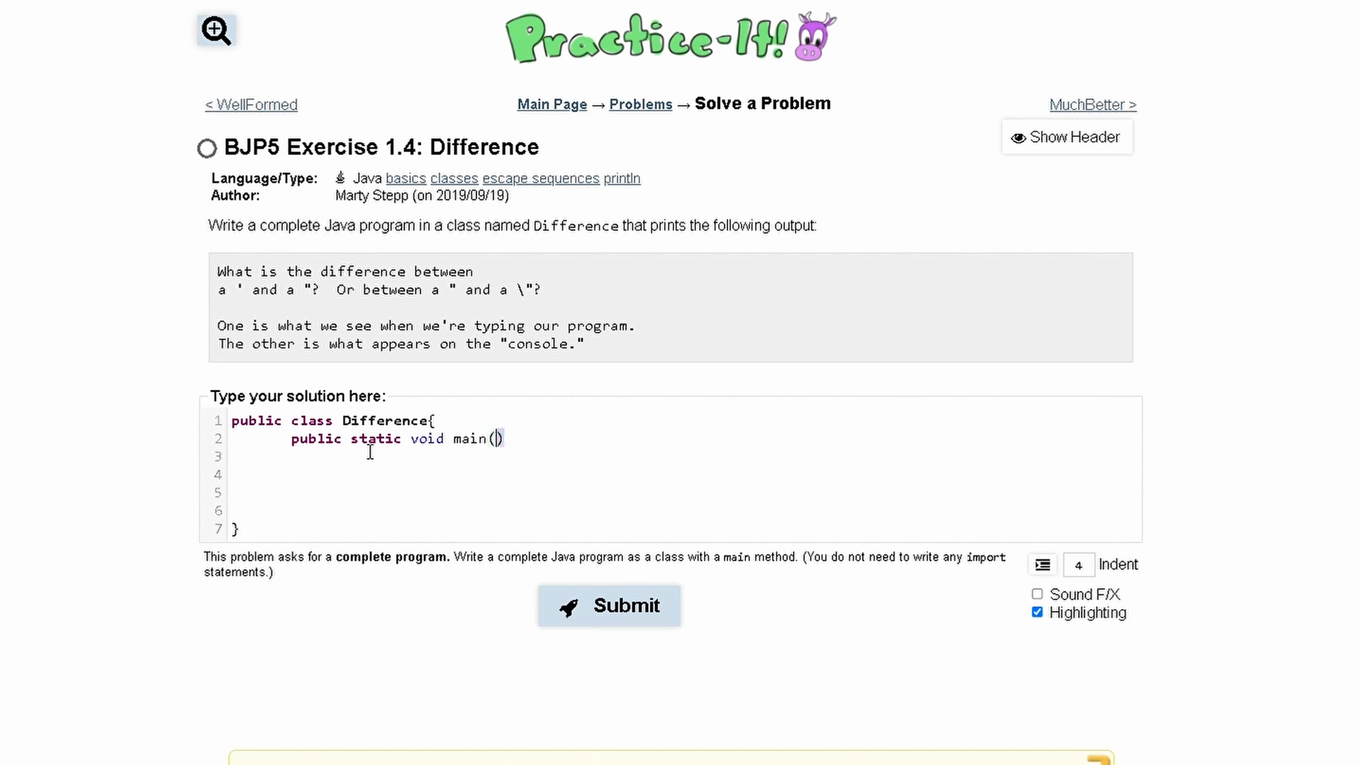
{"action": "type", "text": "\""}
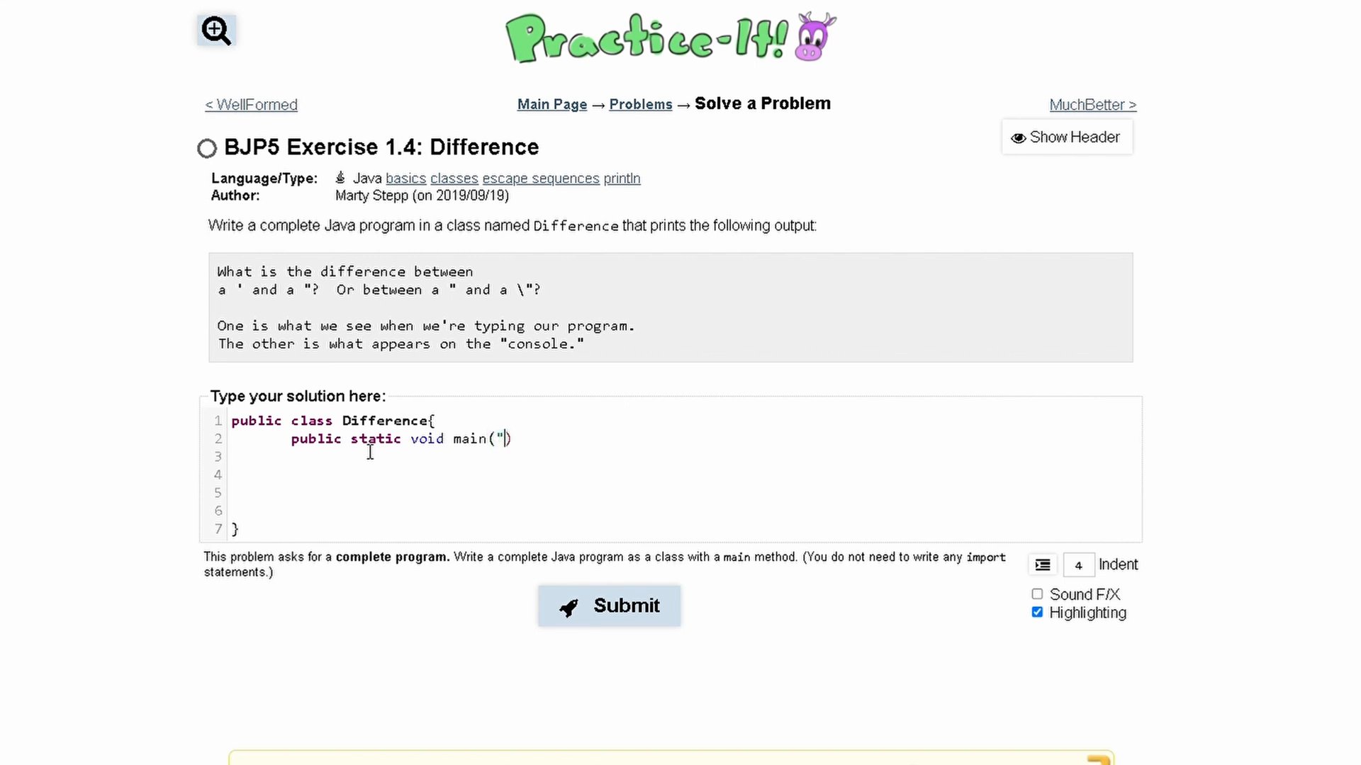
{"action": "type", "text": "\""}
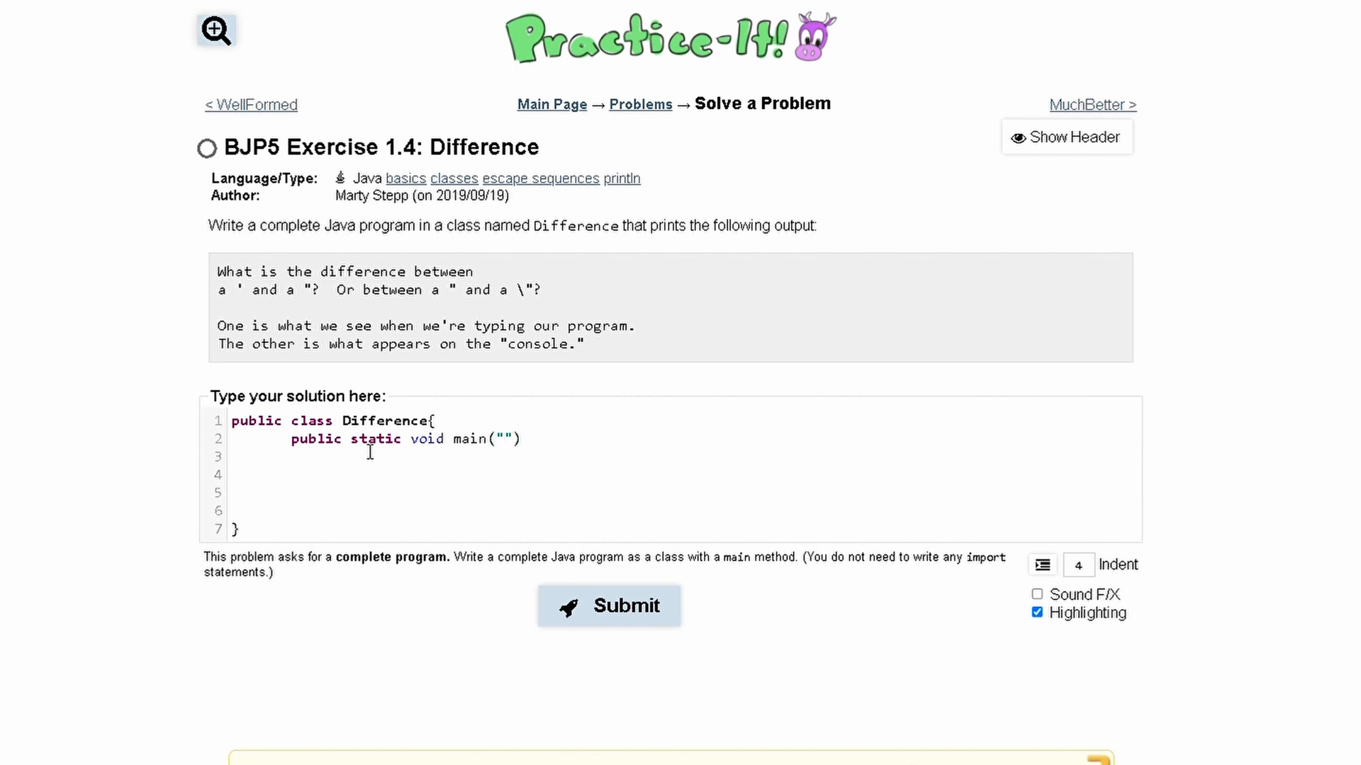
{"action": "key", "text": "Backspace"}
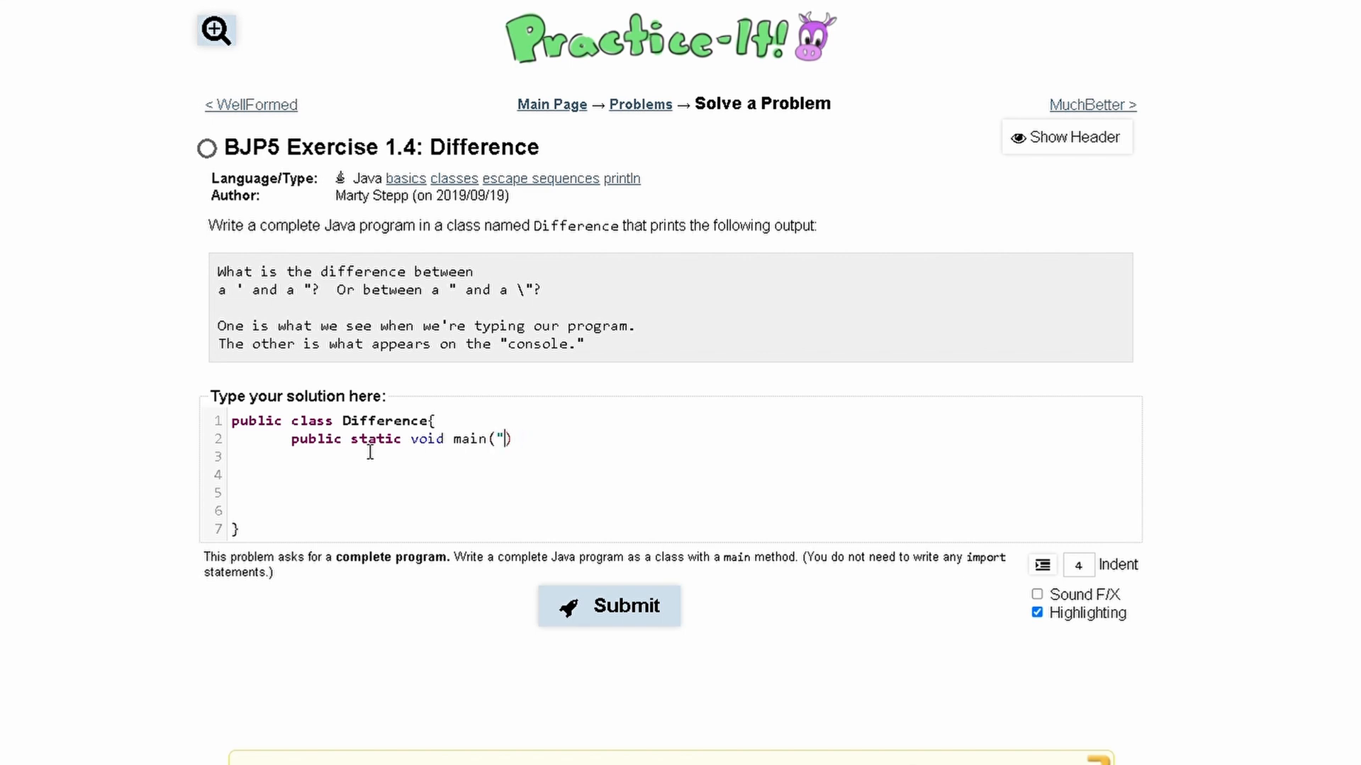
{"action": "type", "text": "Str"}
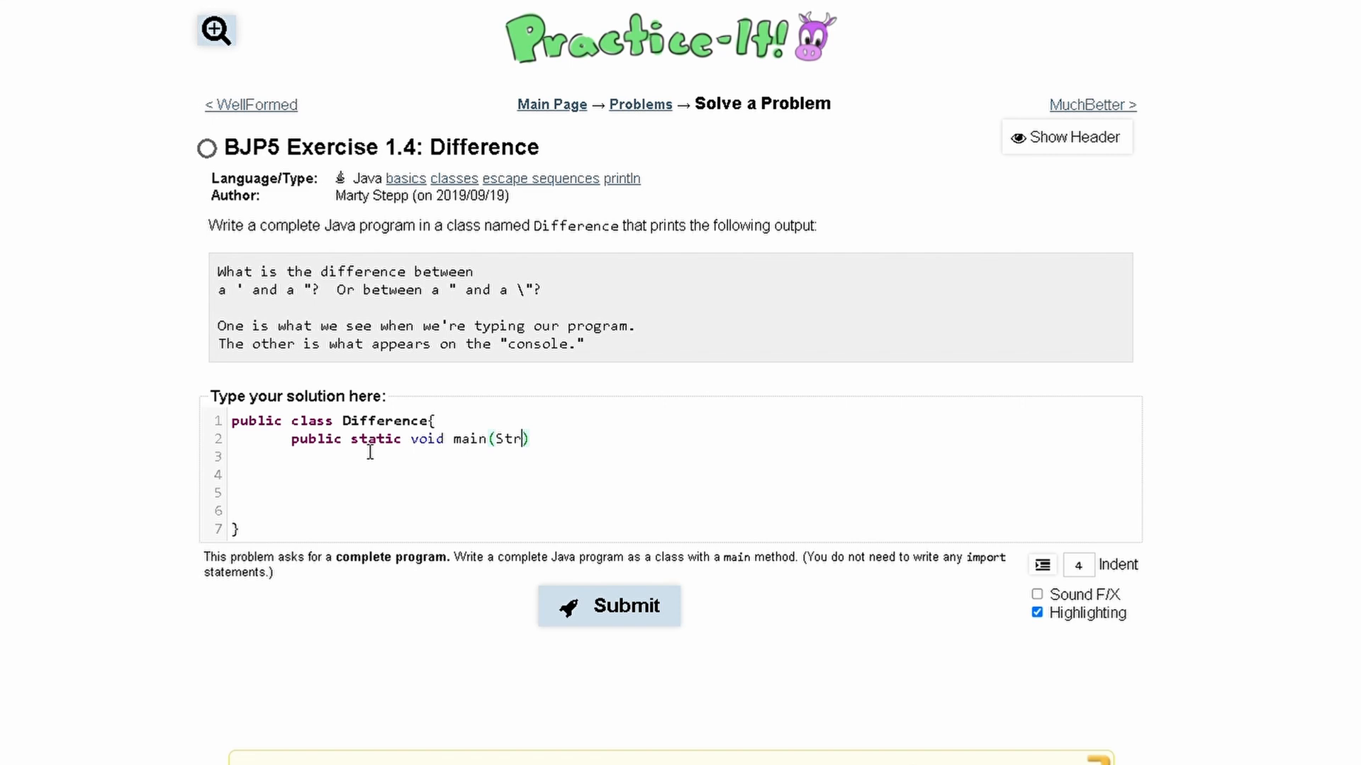
{"action": "type", "text": "ing[] a"}
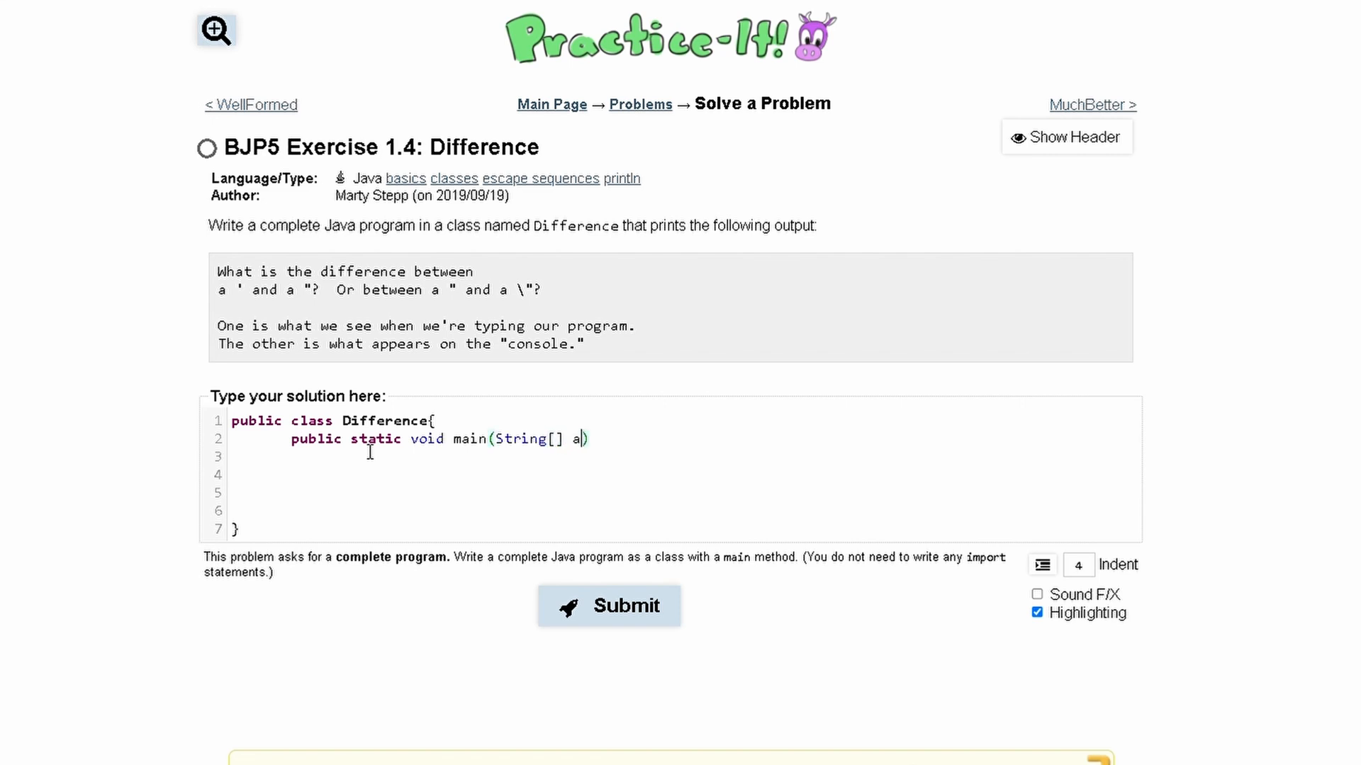
{"action": "type", "text": "rgs){"}
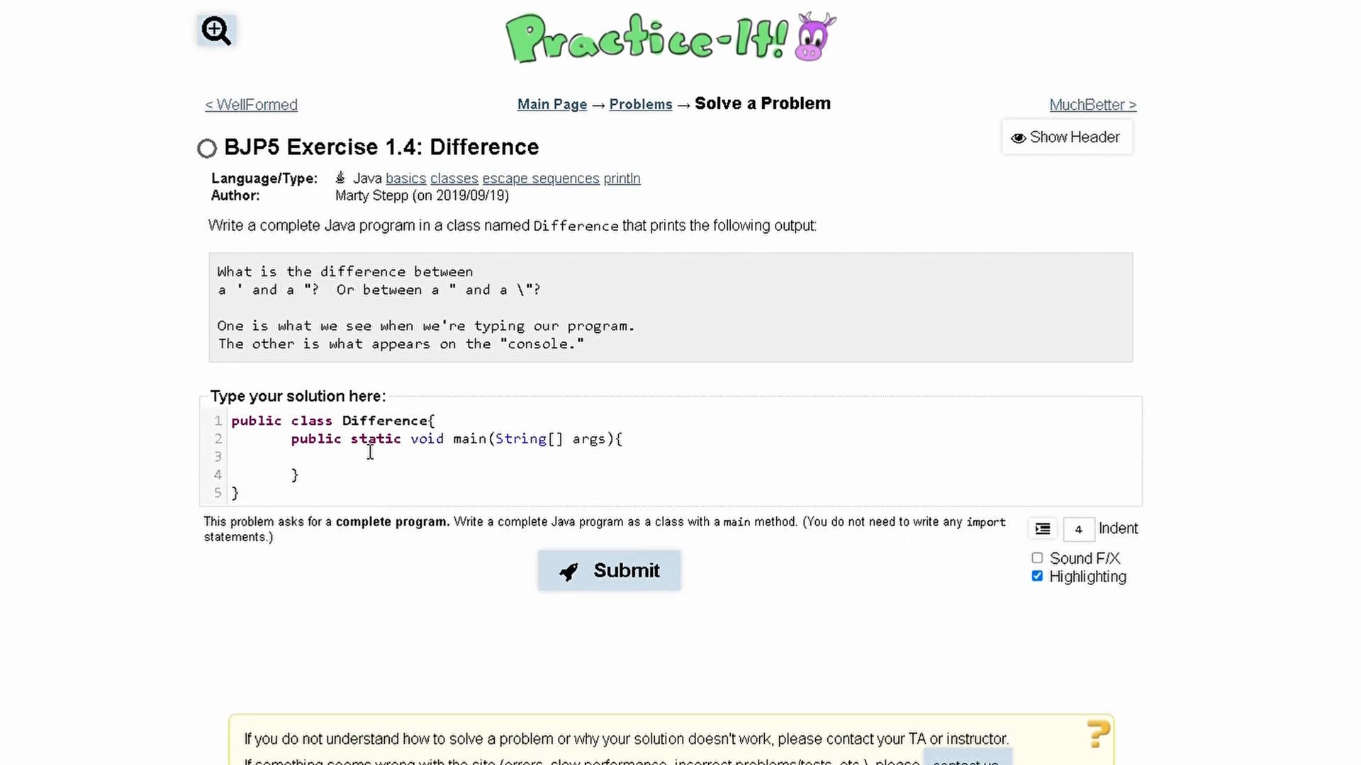
Write System.out.println(""); as the template for the five output lines in main
{"action": "type", "text": "System.out.pr"}
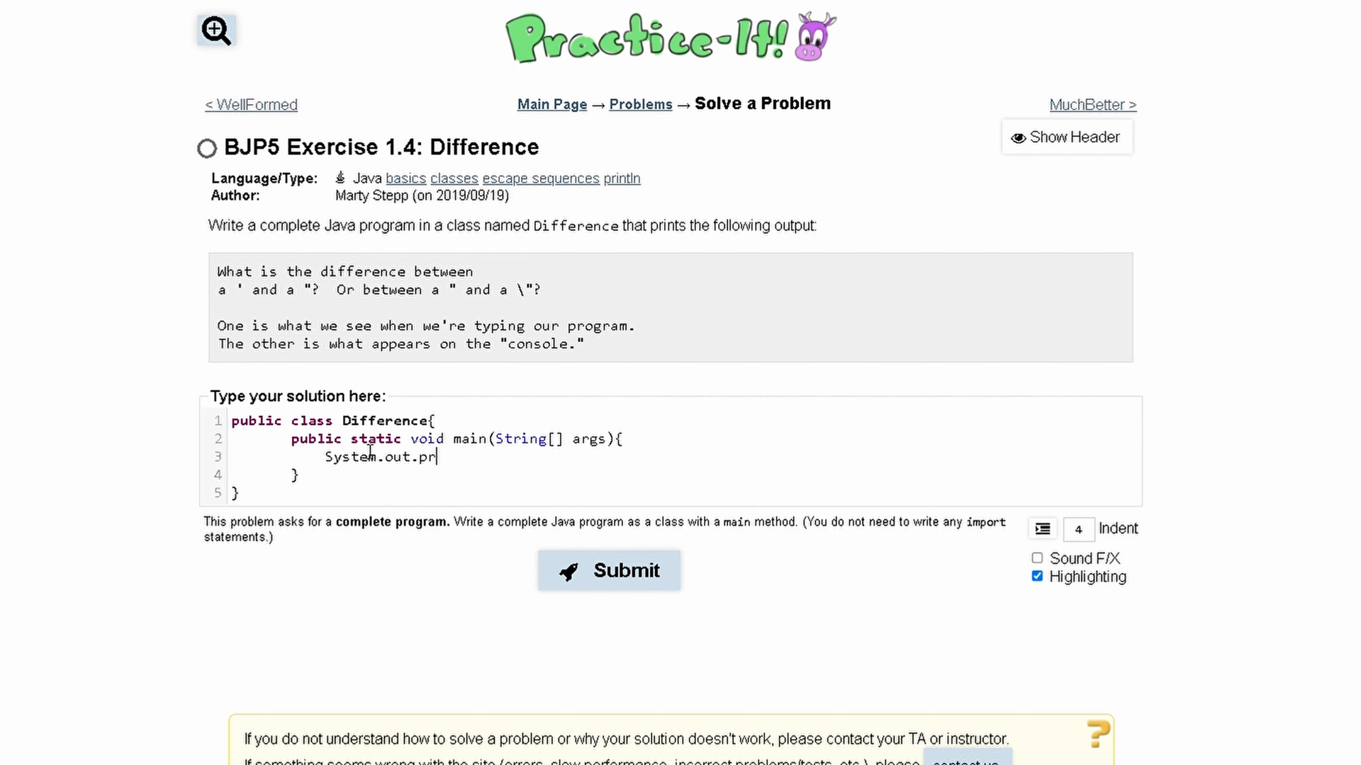
{"action": "type", "text": "intln()'"}
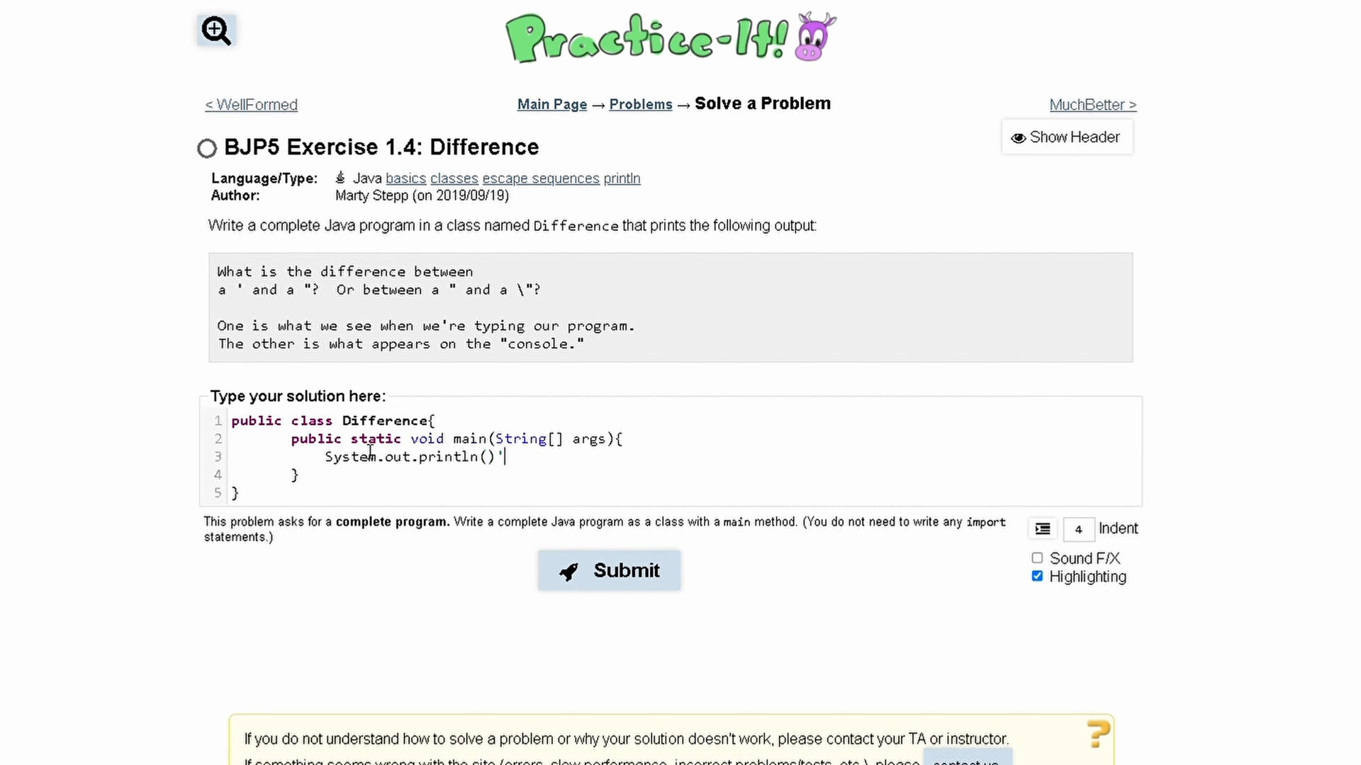
{"action": "type", "text": ";"}
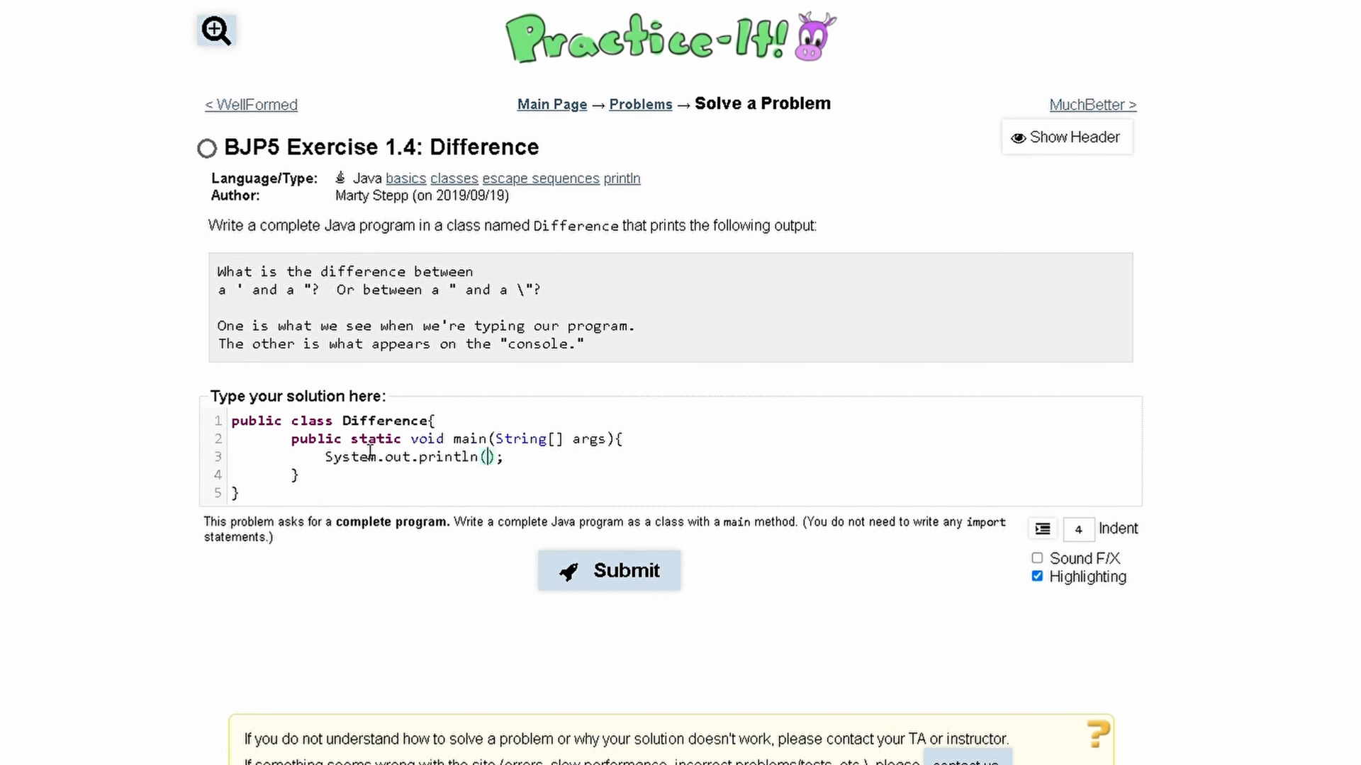
{"action": "type", "text": "\"\""}
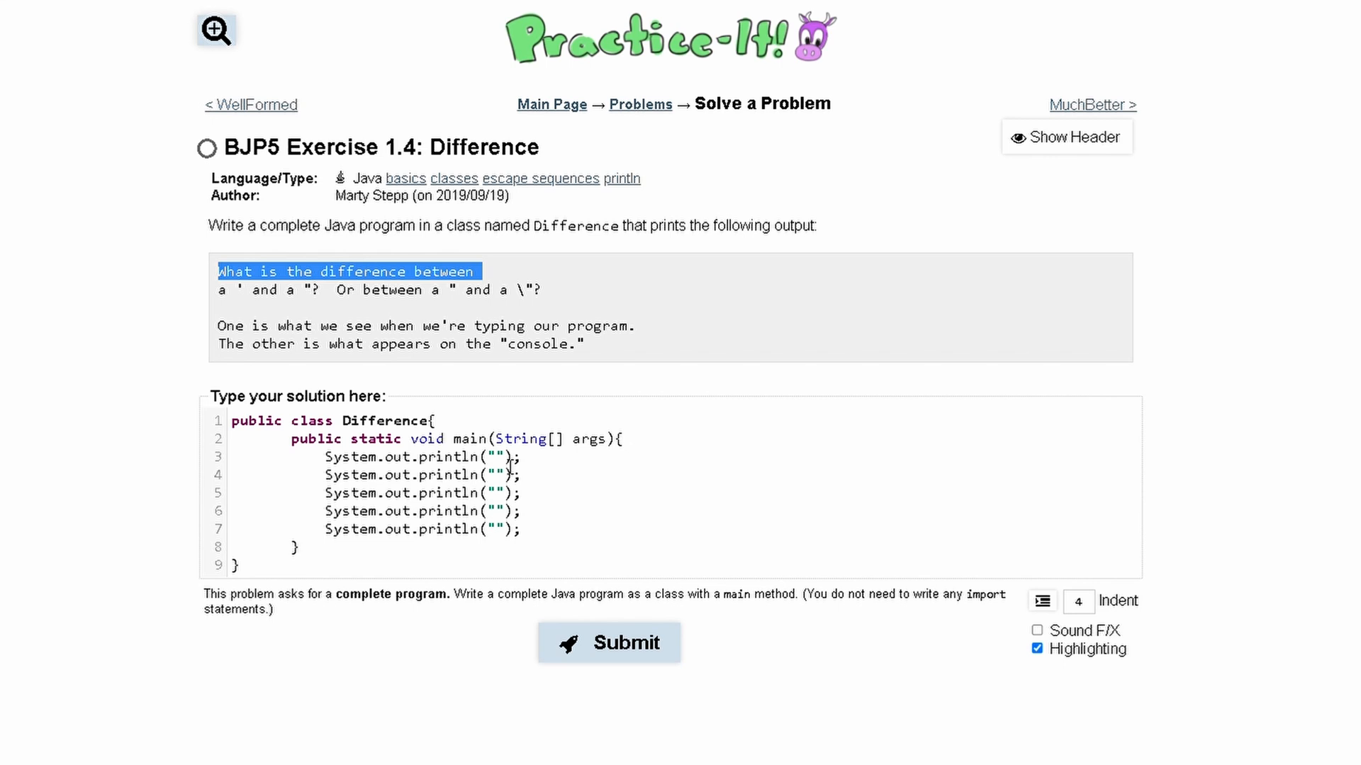
Fill the first two printlns with 'What is the difference between' and the ' and " question, escaping quotes and backslash
{"action": "type", "text": "What is the difference between"}
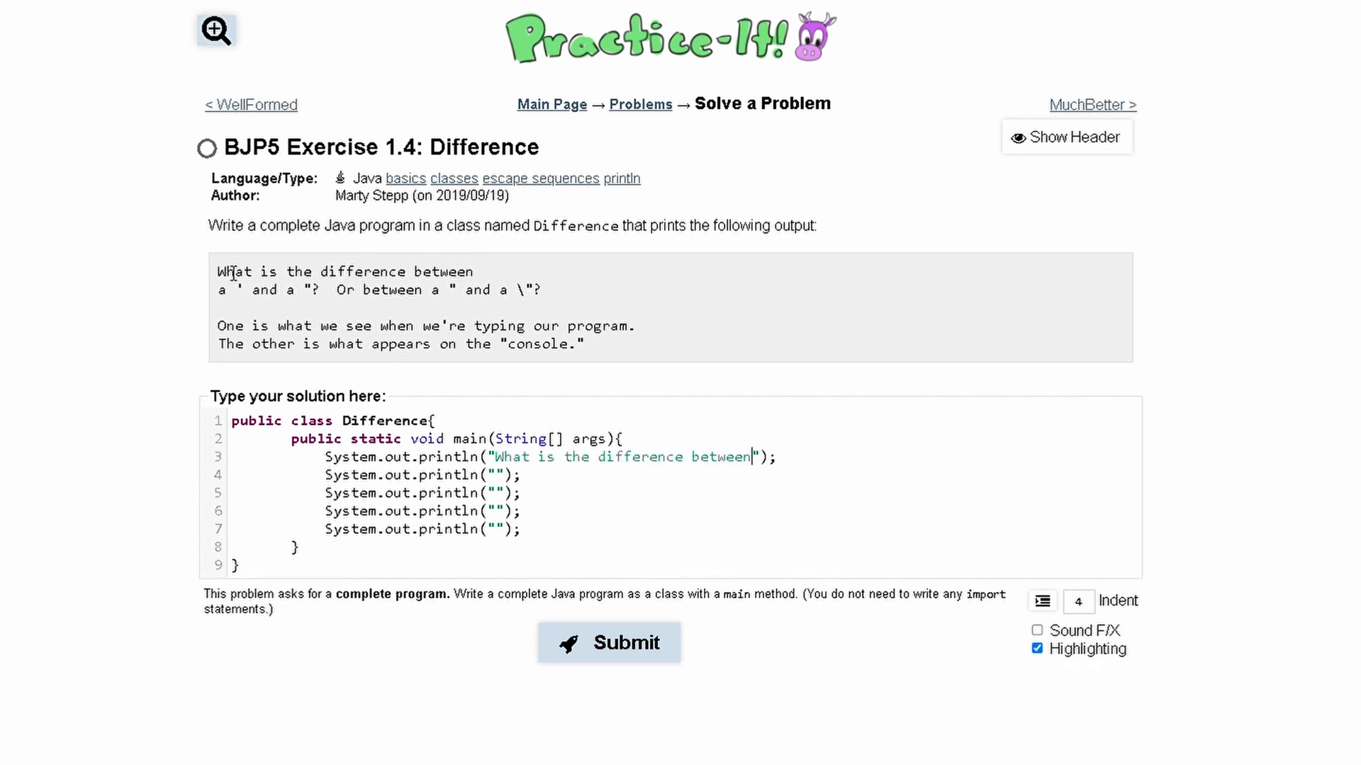
{"action": "left_click_drag", "start_coordinate": [220, 289], "coordinate": [540, 290]}
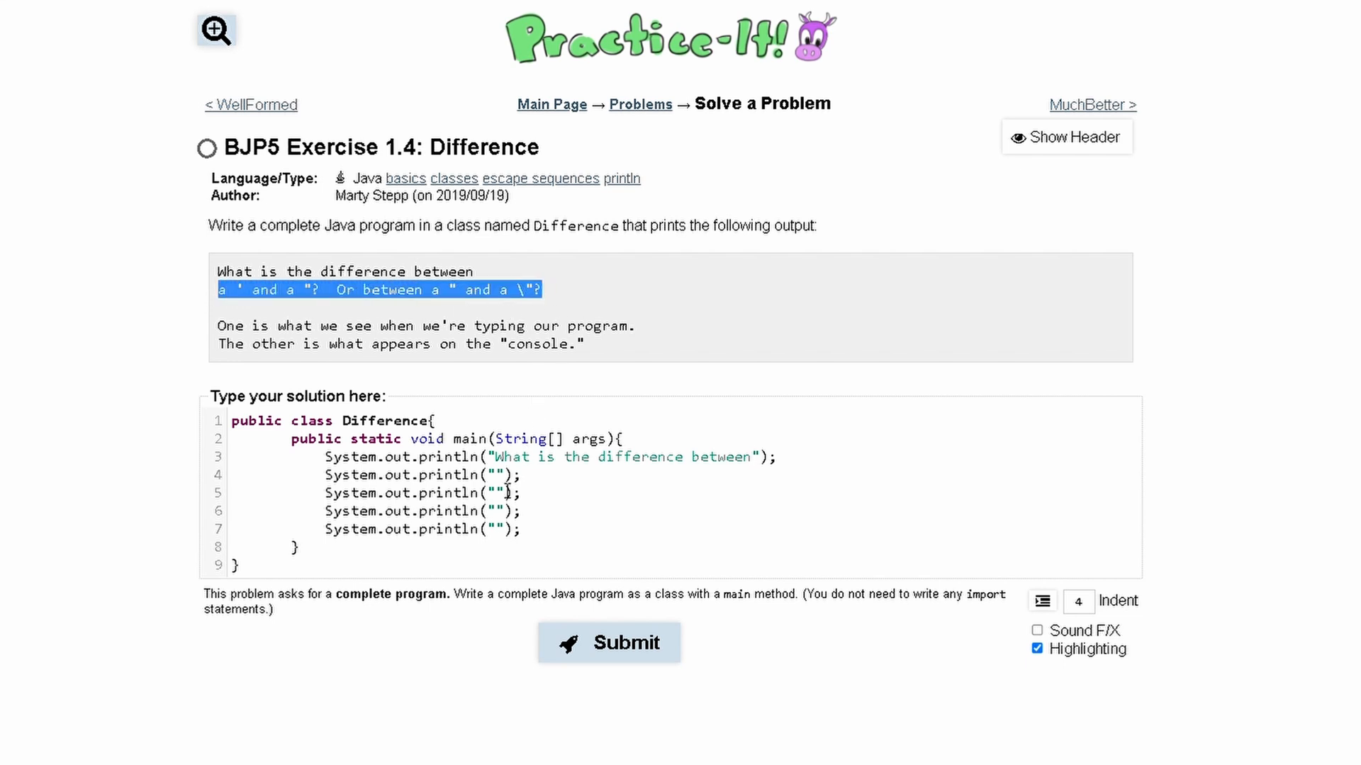
{"action": "type", "text": "a ' and a \"?  Or between a \" and a \\\"?"}
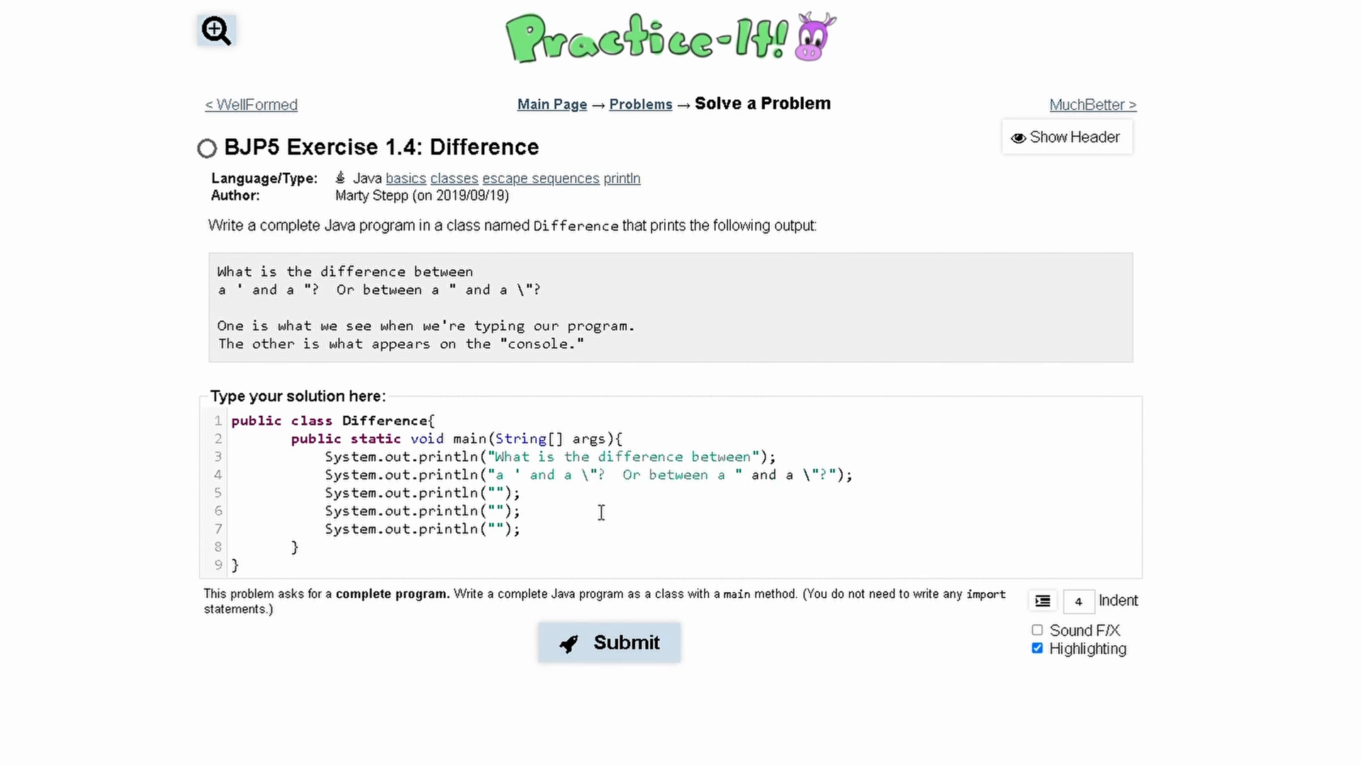
{"action": "left_click", "coordinate": [627, 475]}
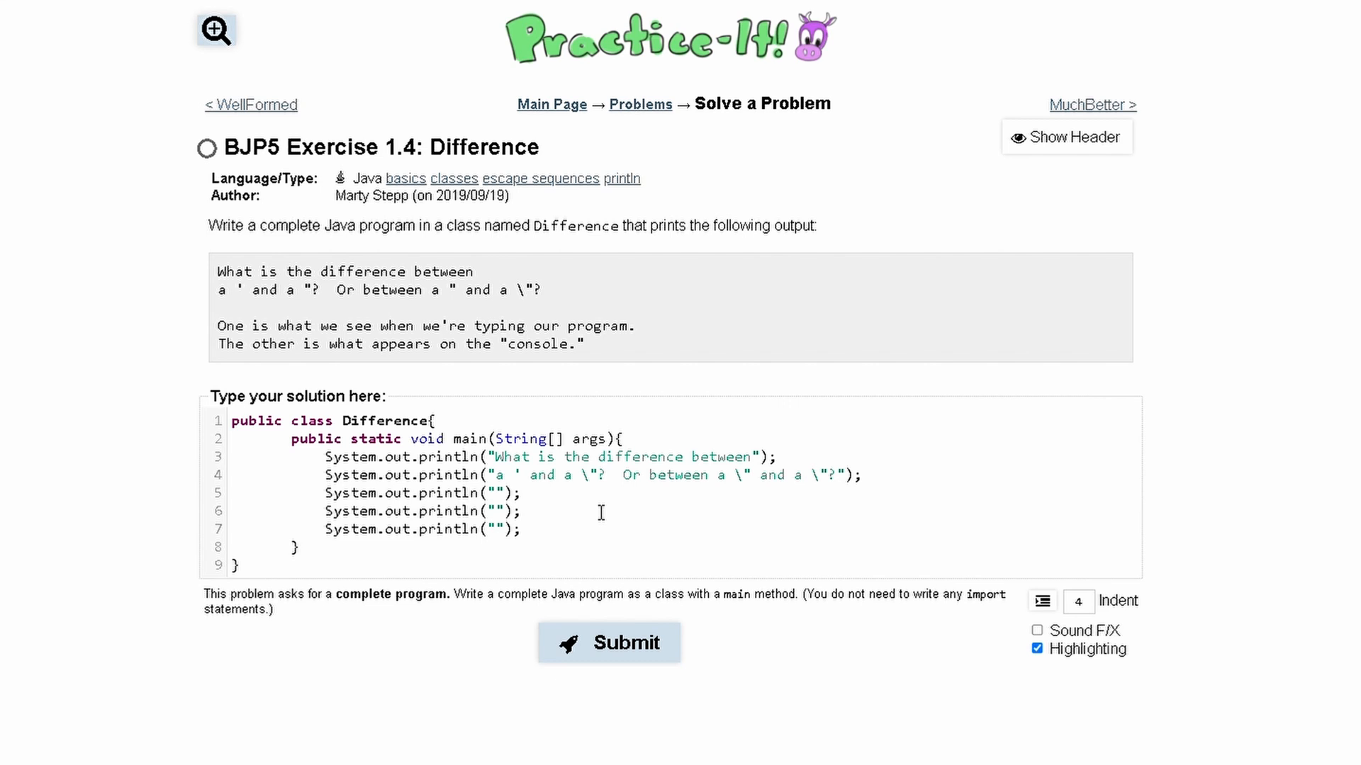
{"action": "type", "text": "\\\\"}
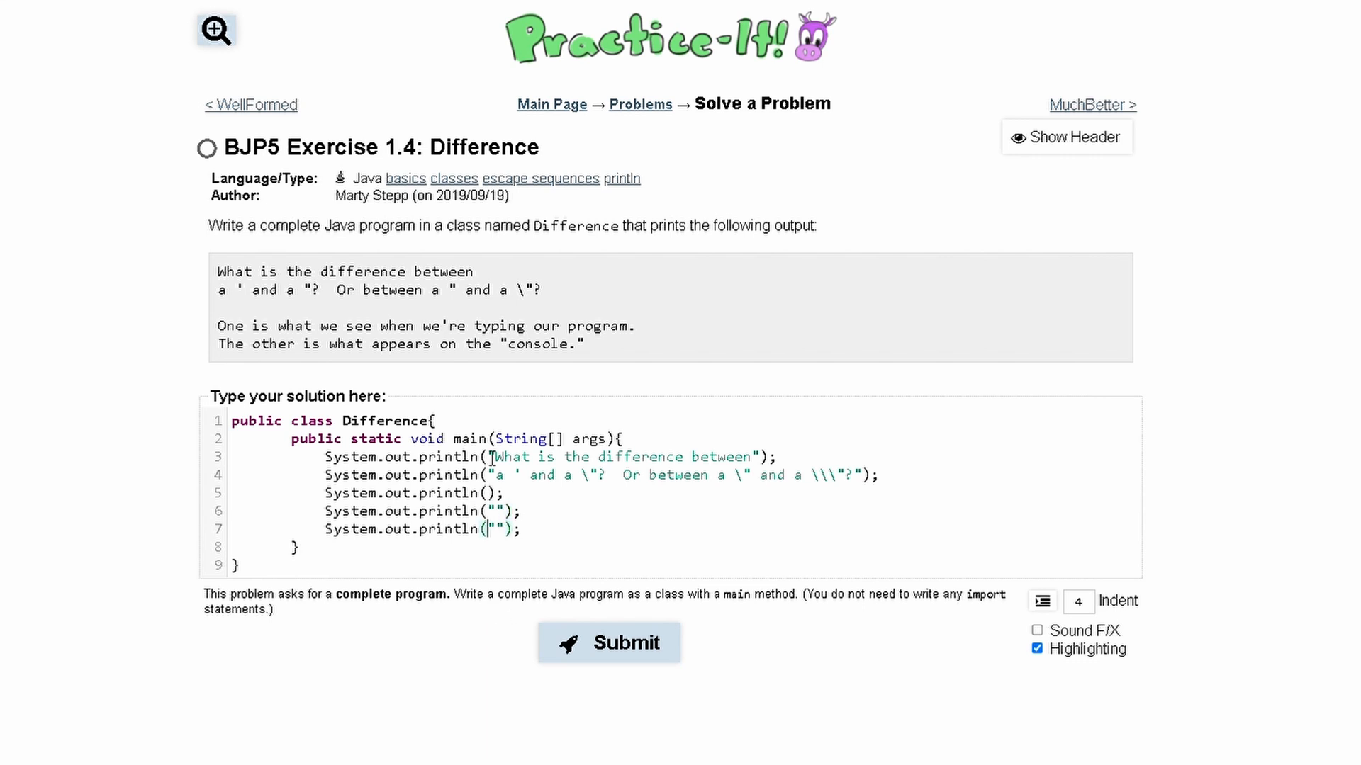
Copy lines four and five into the last printlns with escaped quotes around console, then submit to pass 1 of 1 tests
{"action": "double_click", "coordinate": [398, 325]}
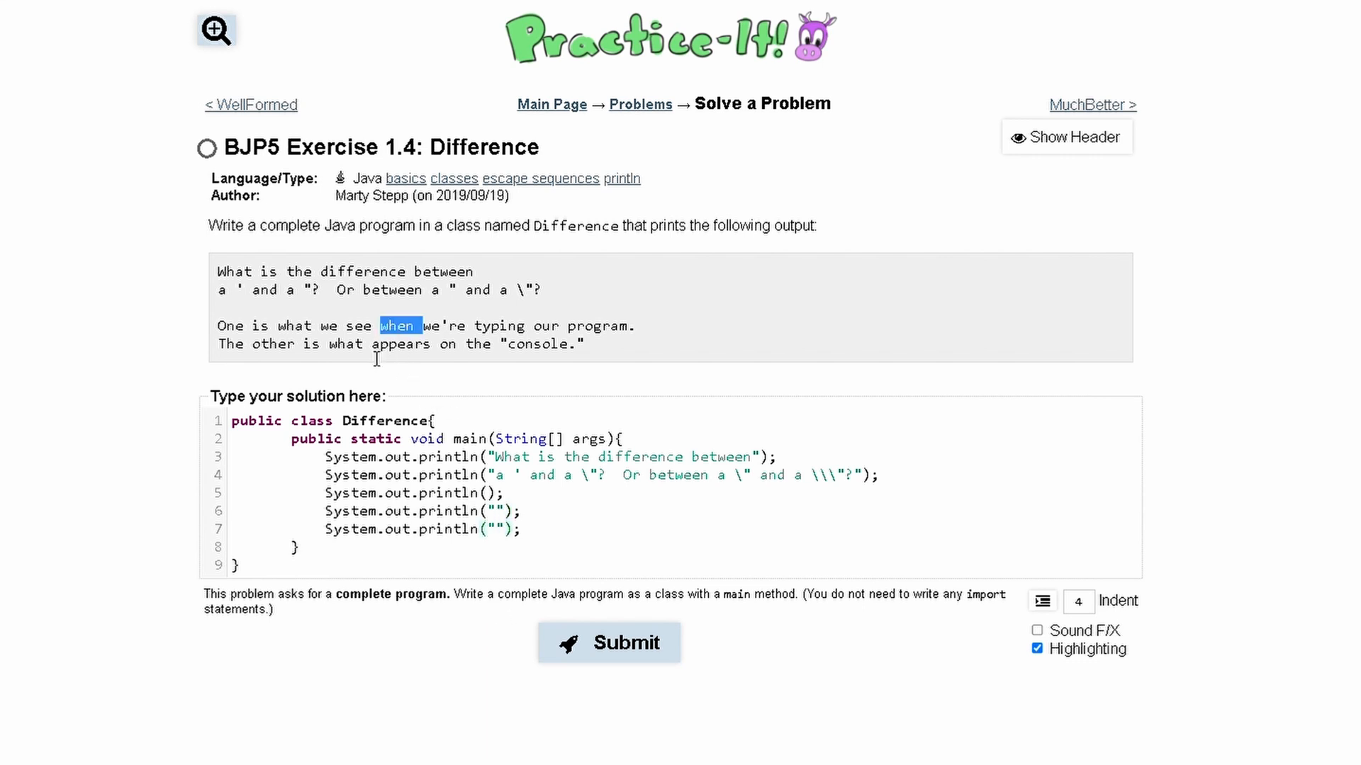
{"action": "triple_click", "coordinate": [396, 325]}
{"action": "type", "text": "The other is what appears on the \\\"console."}
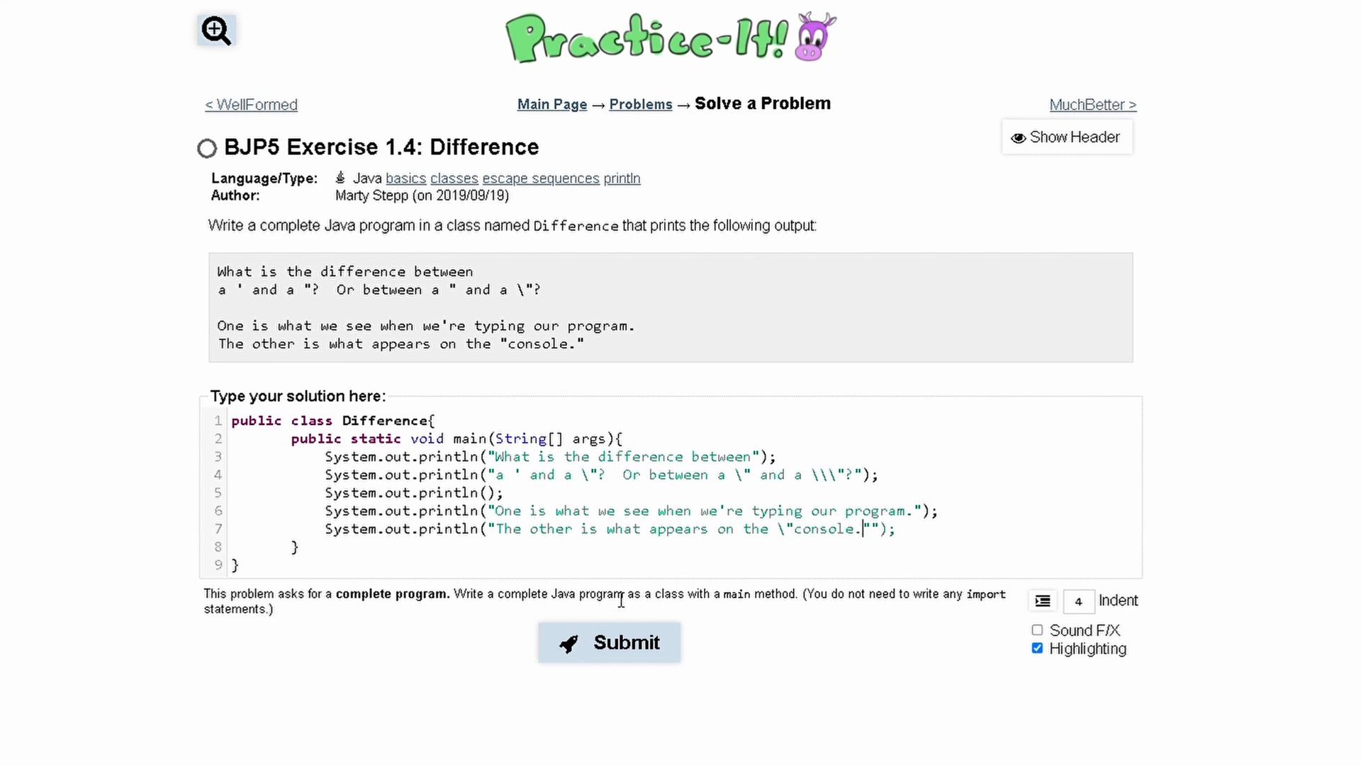
{"action": "type", "text": "\\"}
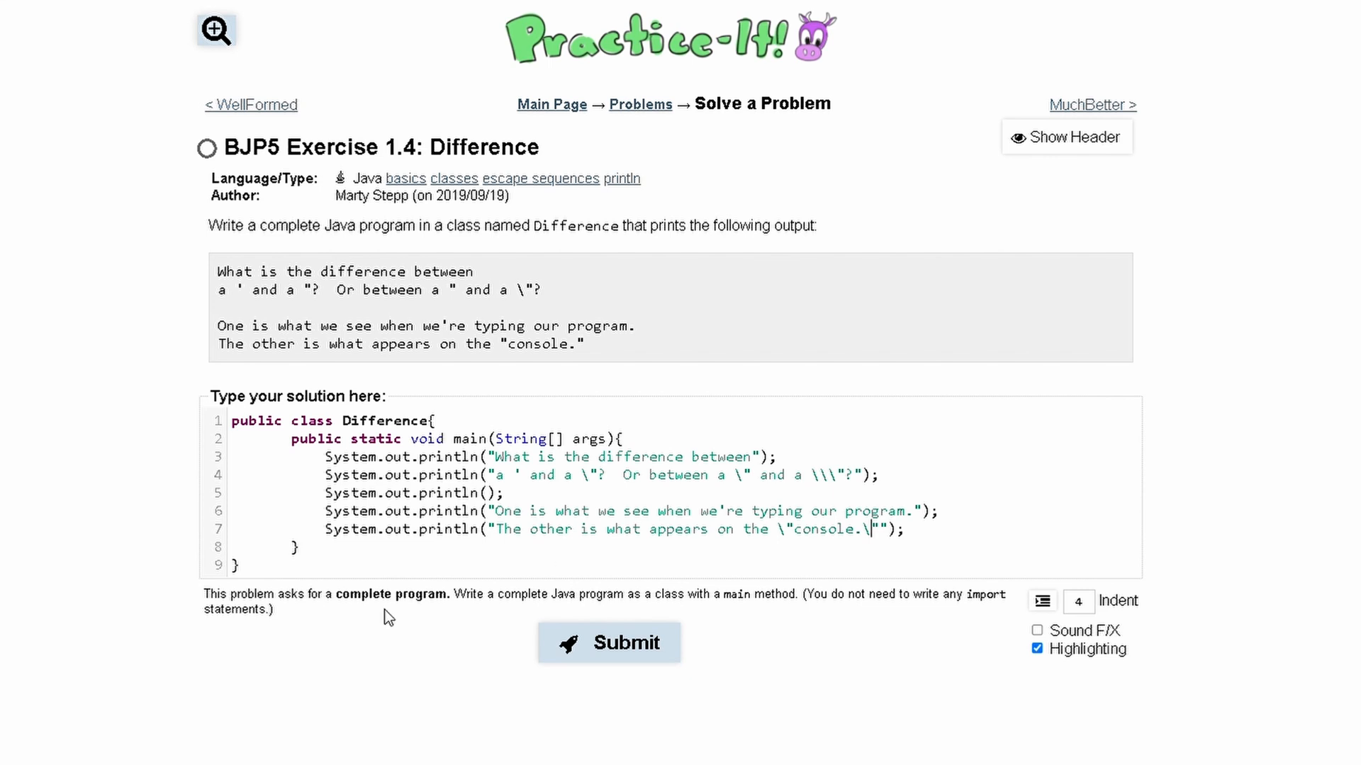
{"action": "left_click", "coordinate": [608, 642]}
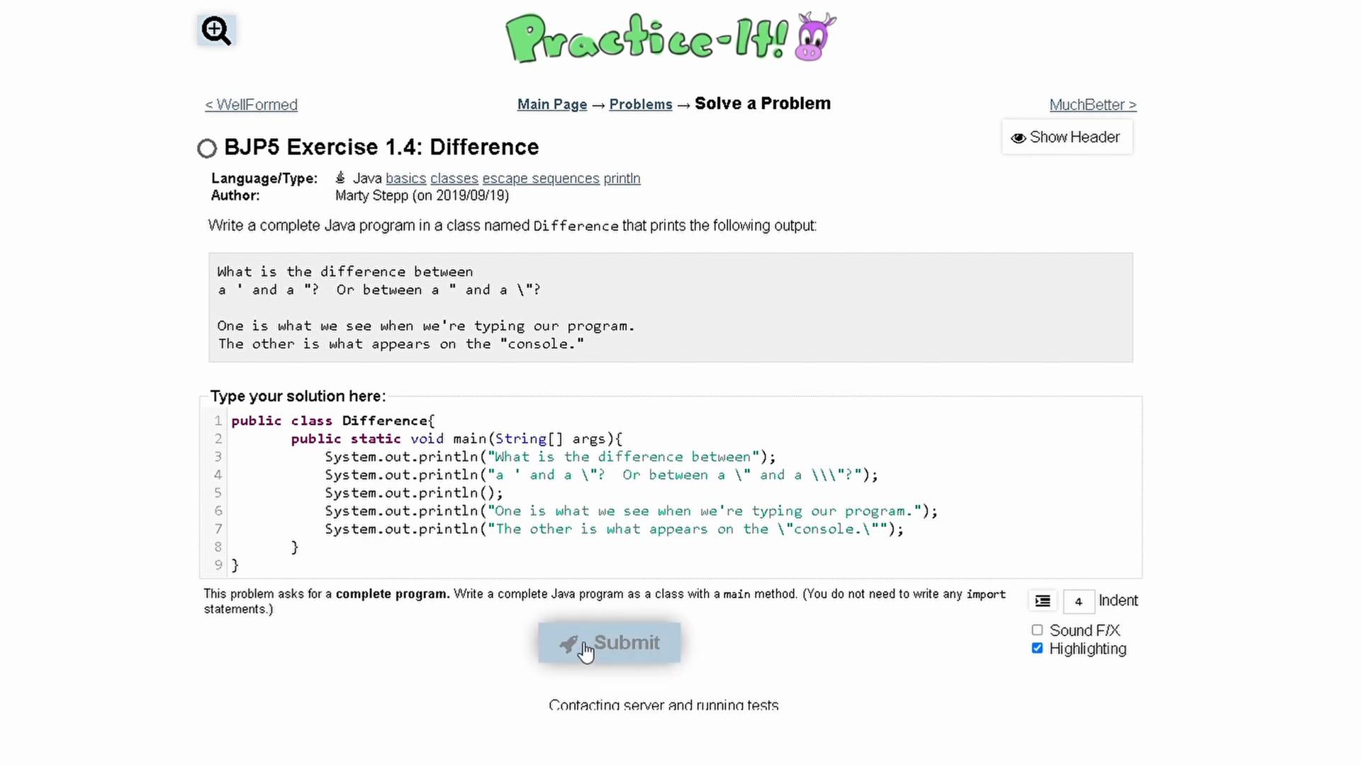
{"action": "left_click", "coordinate": [608, 643]}
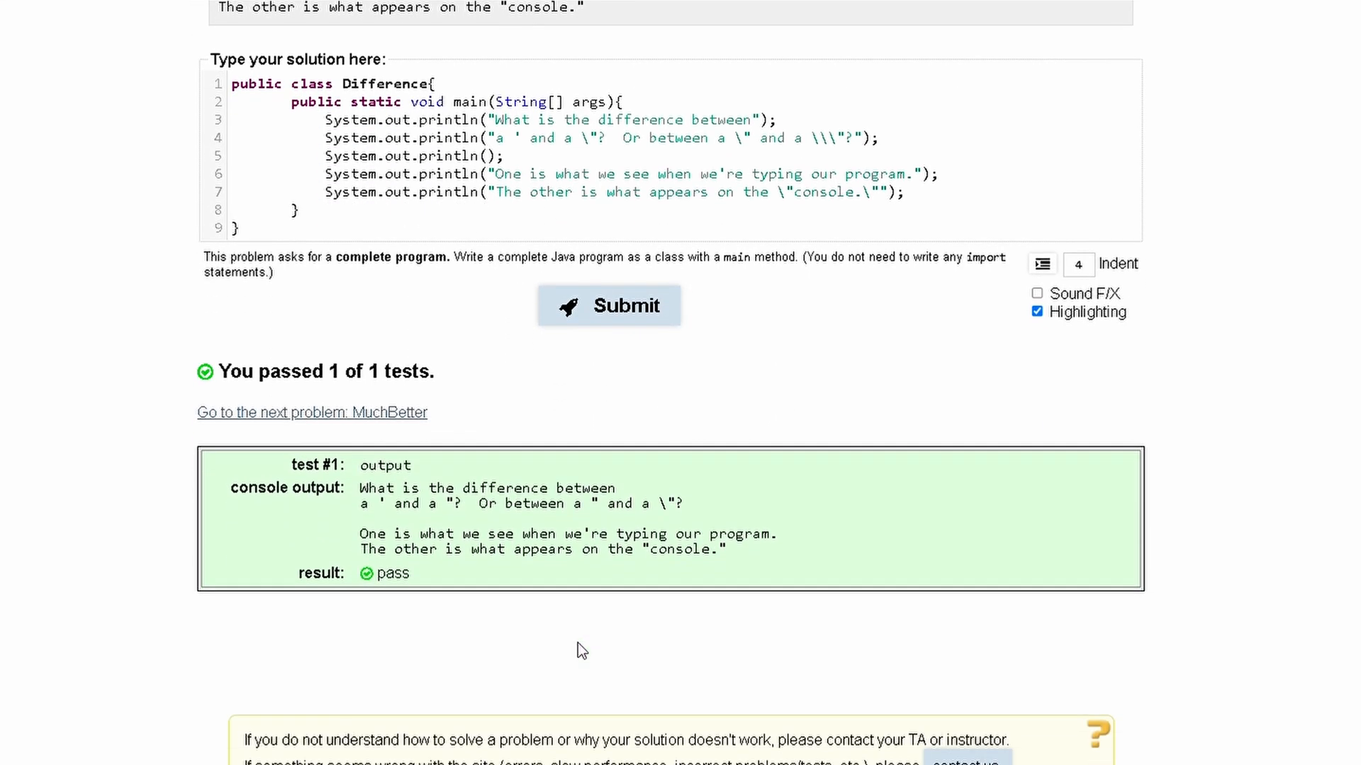